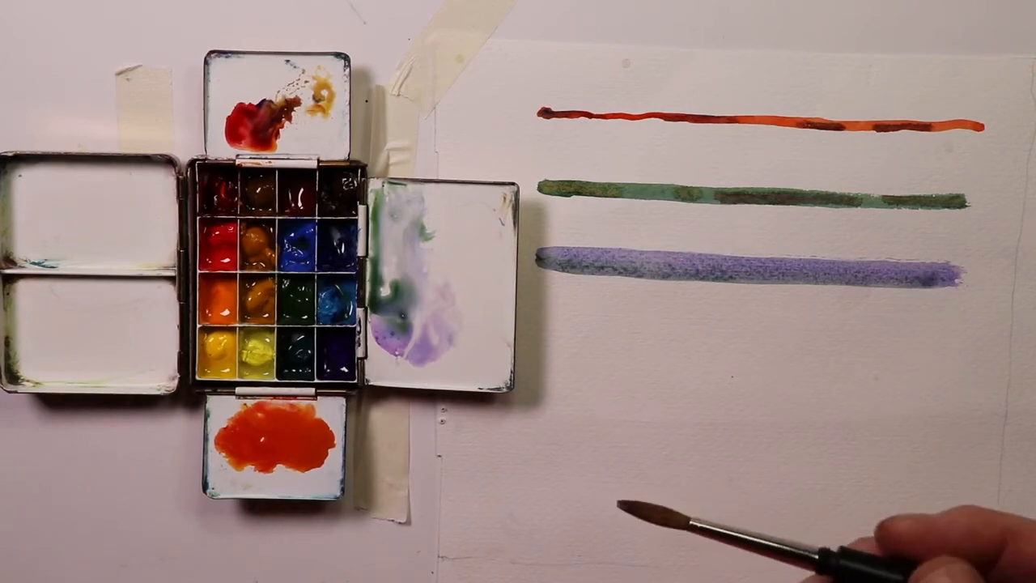
mouse_move(809, 526)
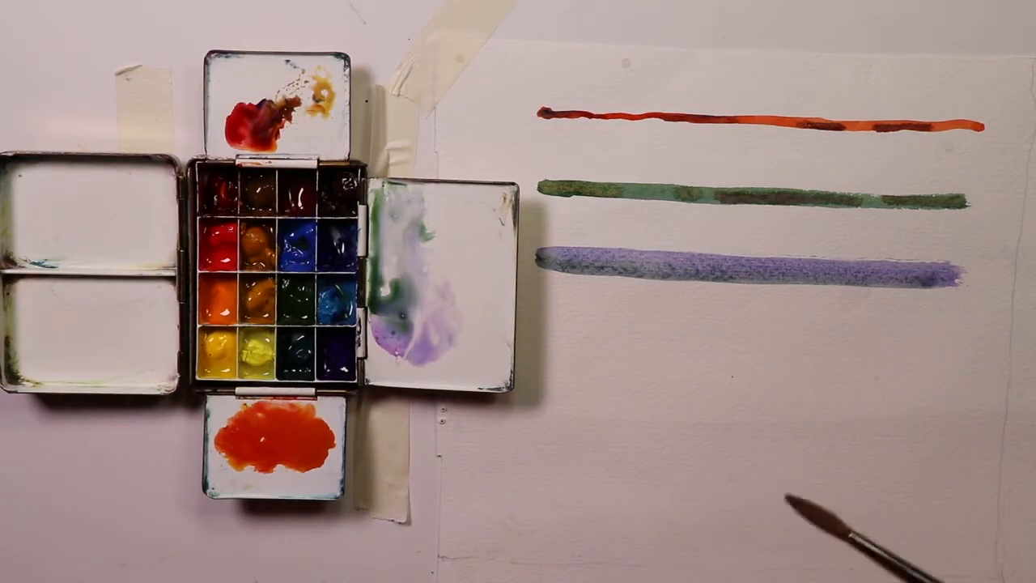